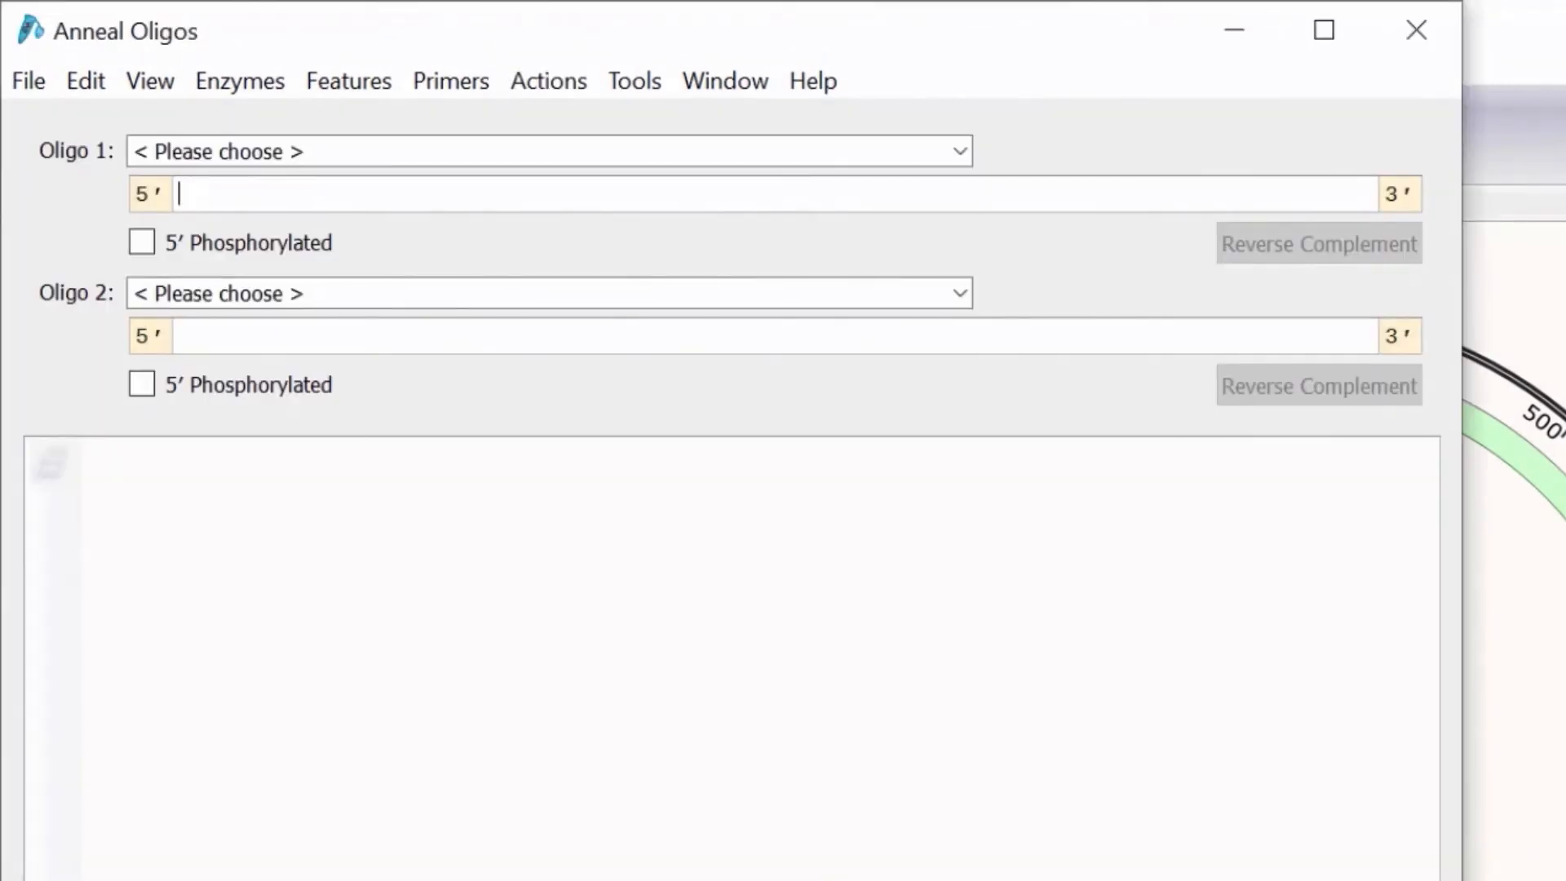
# Enter TTAATTAAGGCGCGCCCAATTG as Oligo 1, carrying the PacI, AscI and MfeI sites.
pyautogui.write('TTAATTAAGGCGCGCCCAATTG')
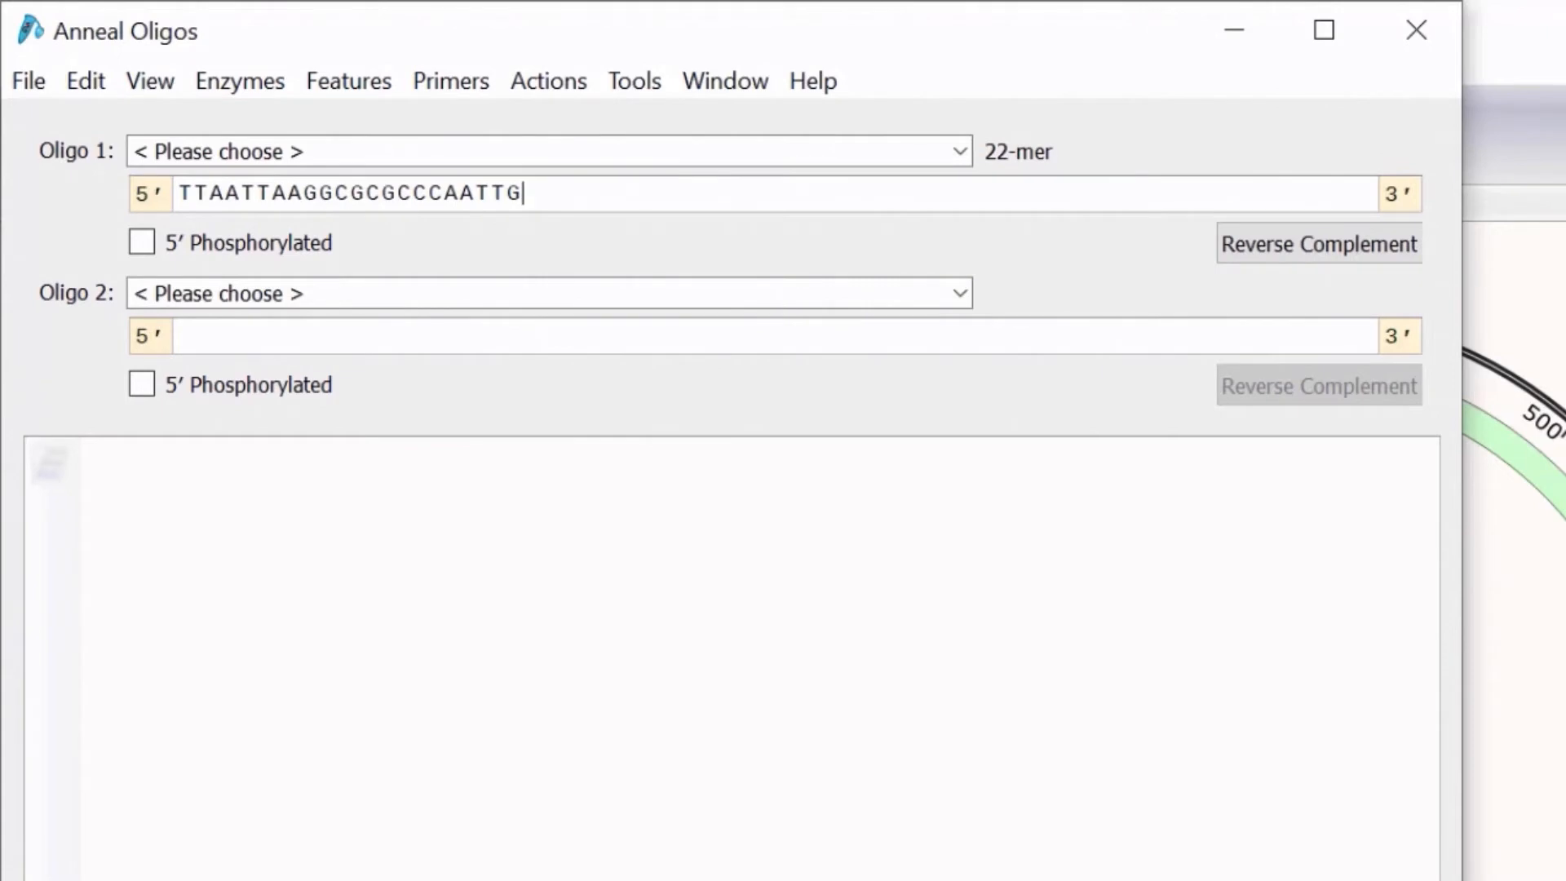
pyautogui.click(1318, 243)
pyautogui.write('AATTC')
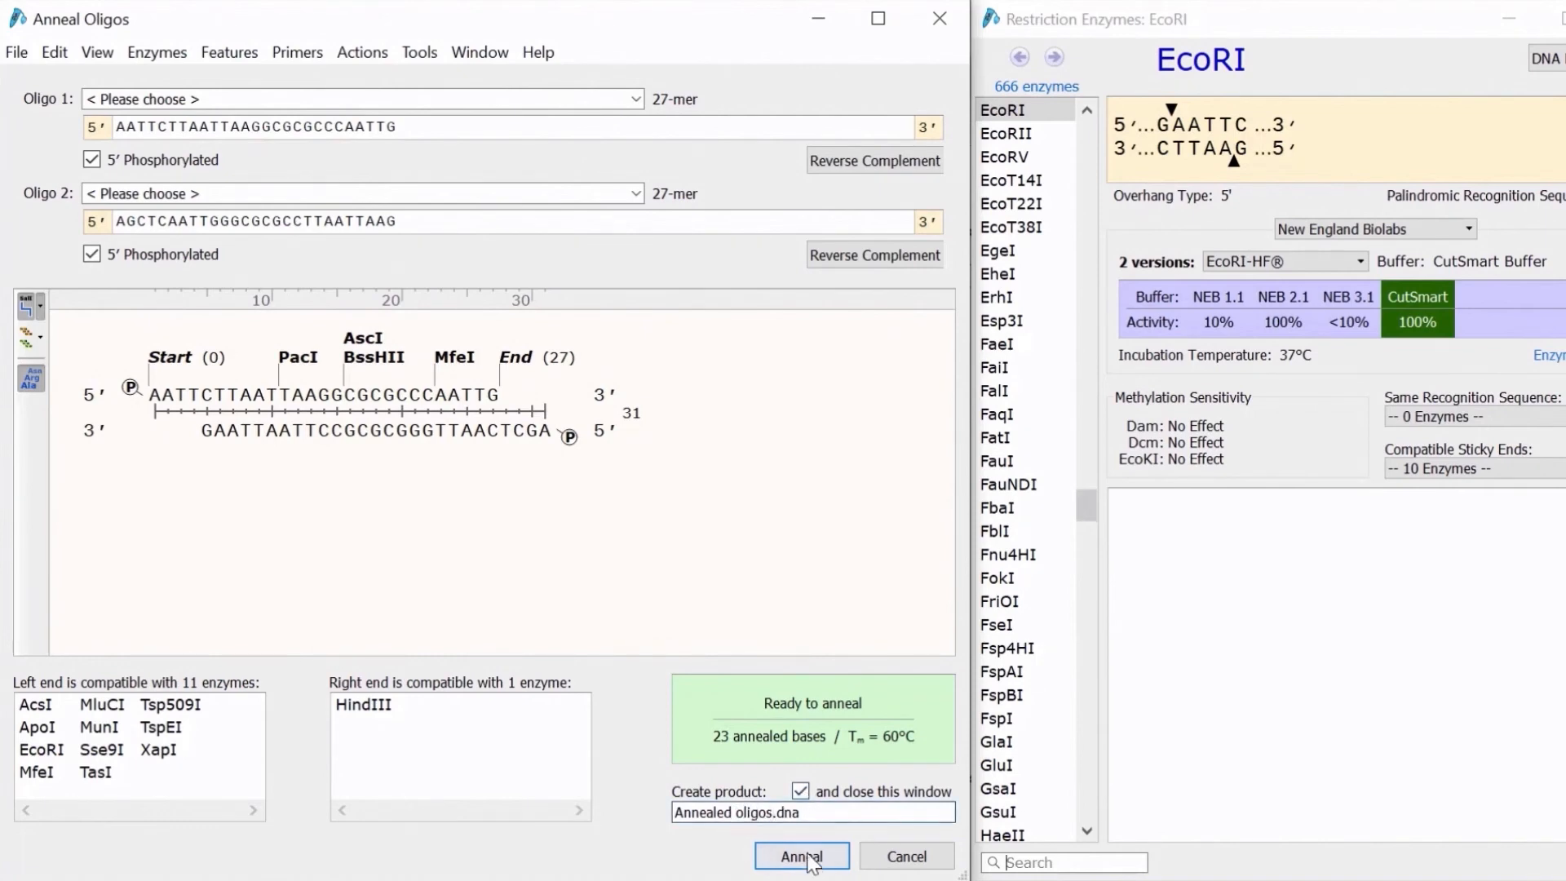
pyautogui.click(801, 856)
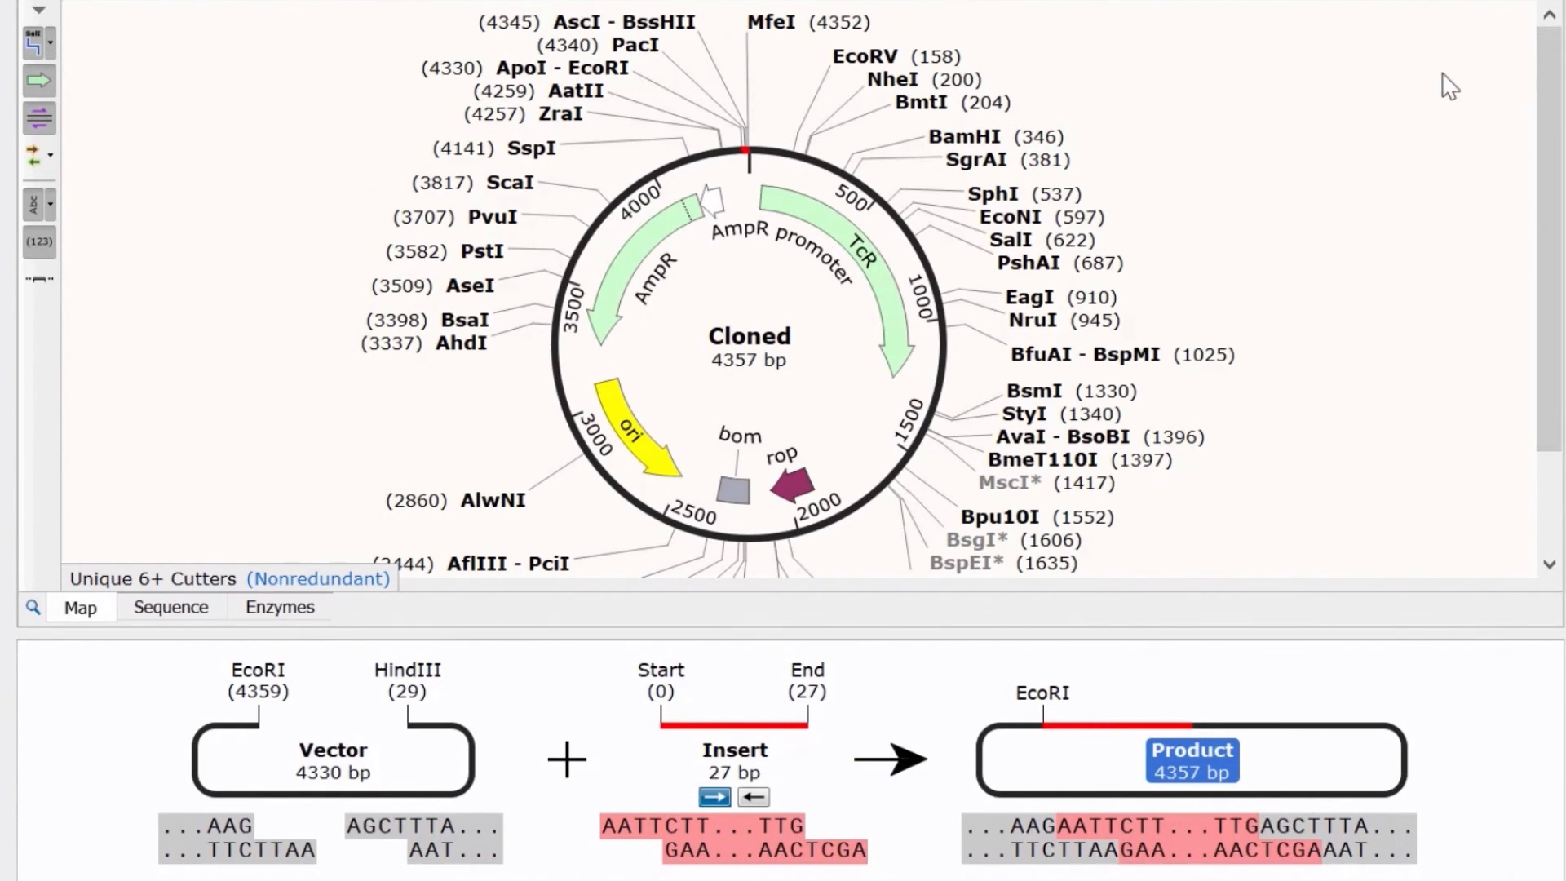